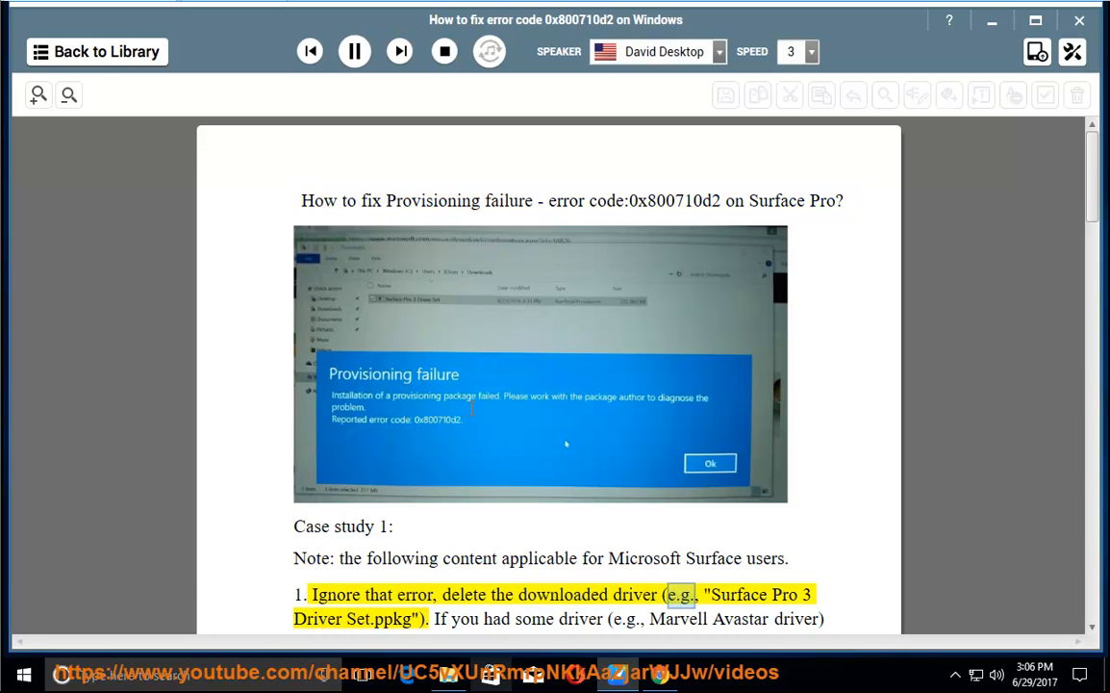
- Follow the narration from step 1 through step 2 to step 4 on updating the Marvell Avastar adapter
double_click(392, 618)
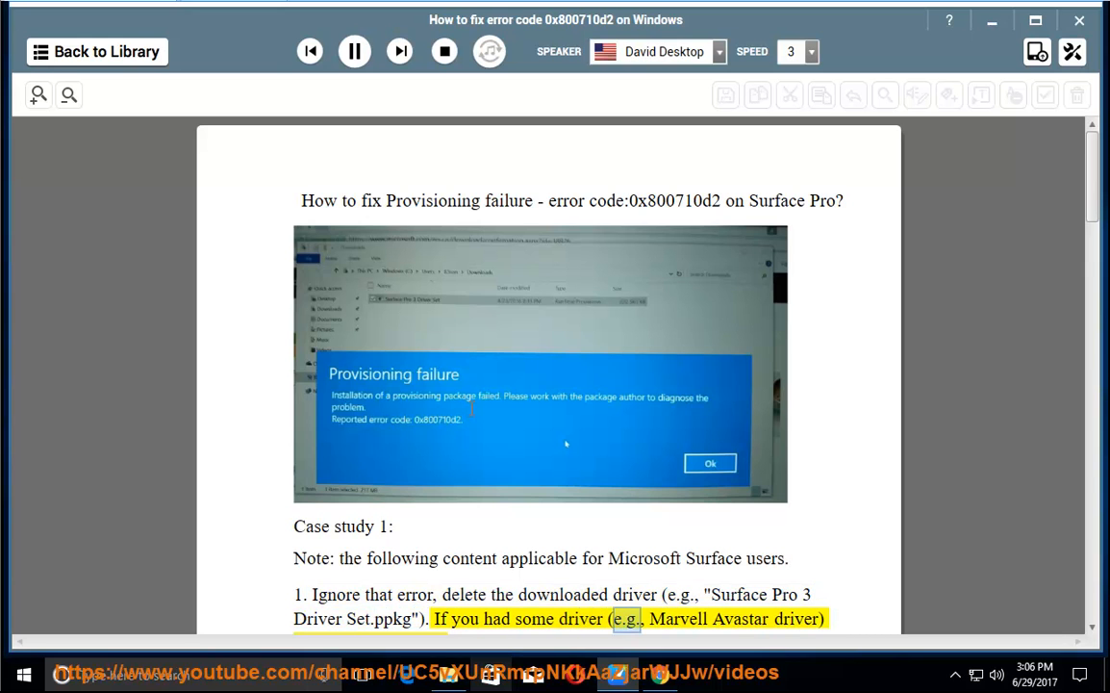
scroll("down", 3)
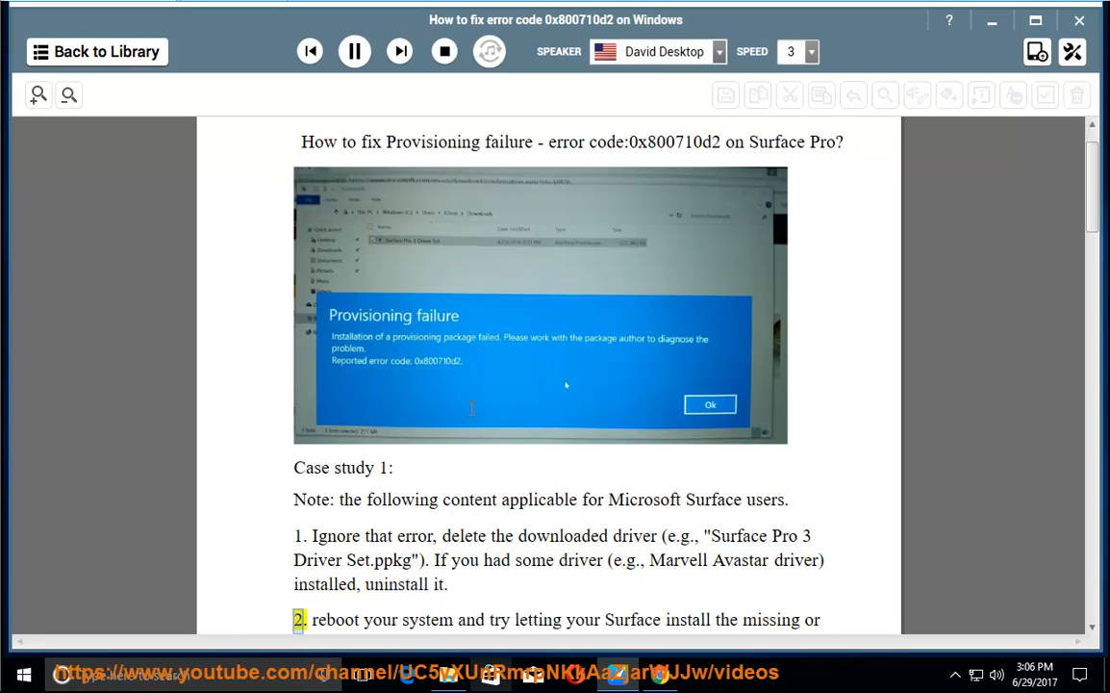
double_click(685, 618)
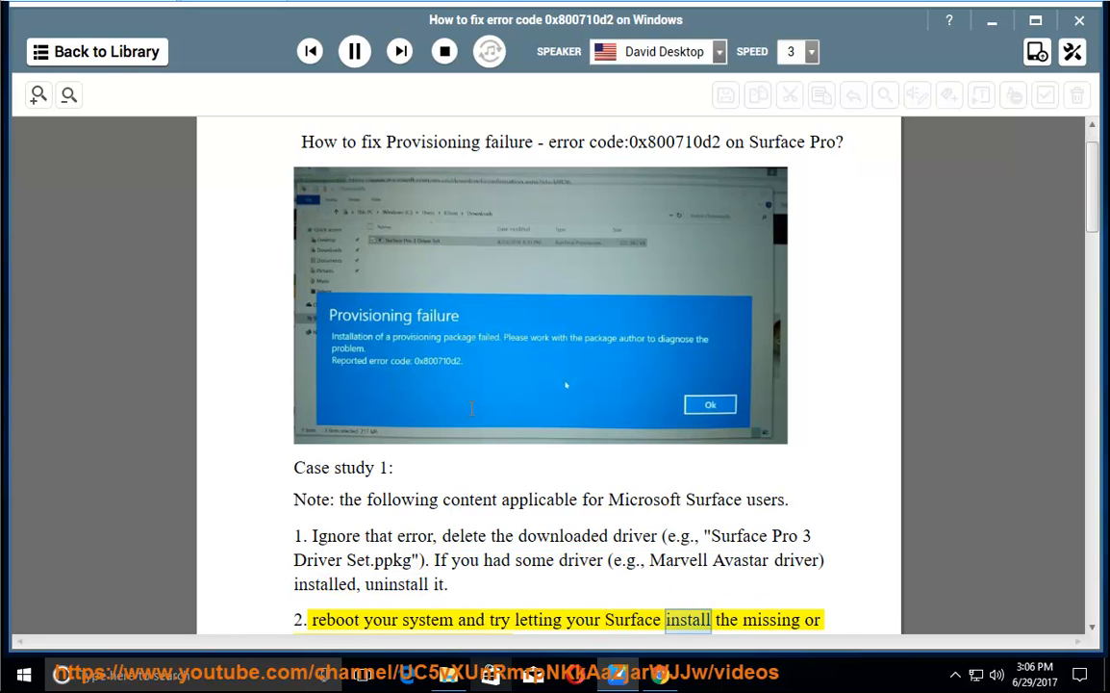
scroll("down", 3)
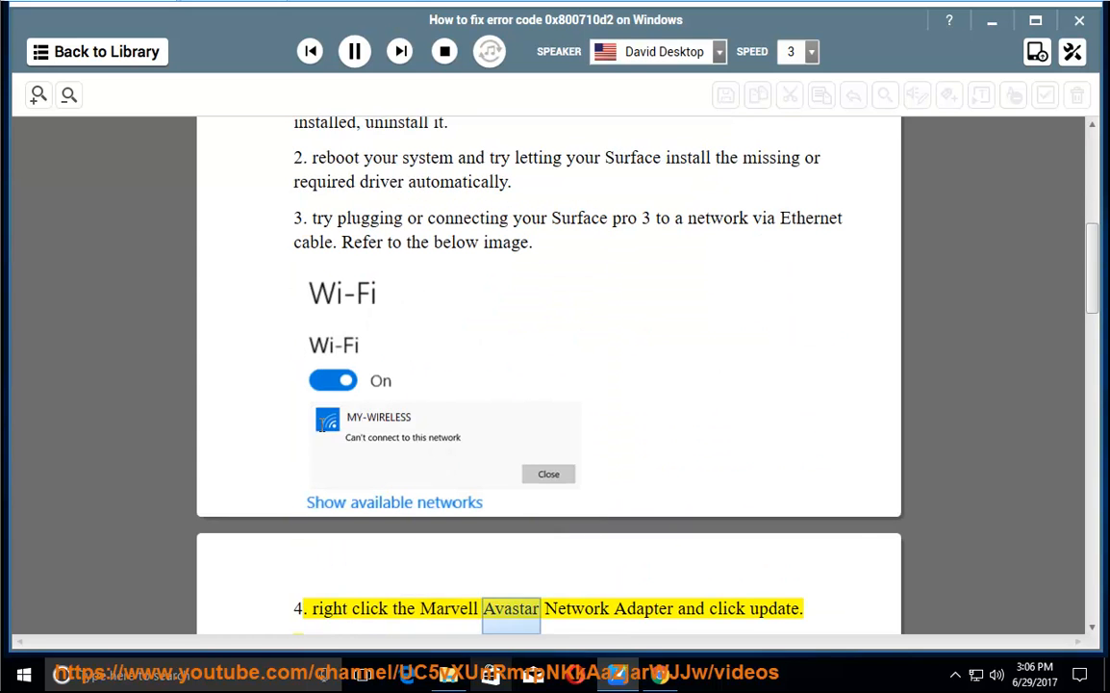
- Follow the David Desktop narration through steps 5–7 to step 8 about further help
scroll("down", 3)
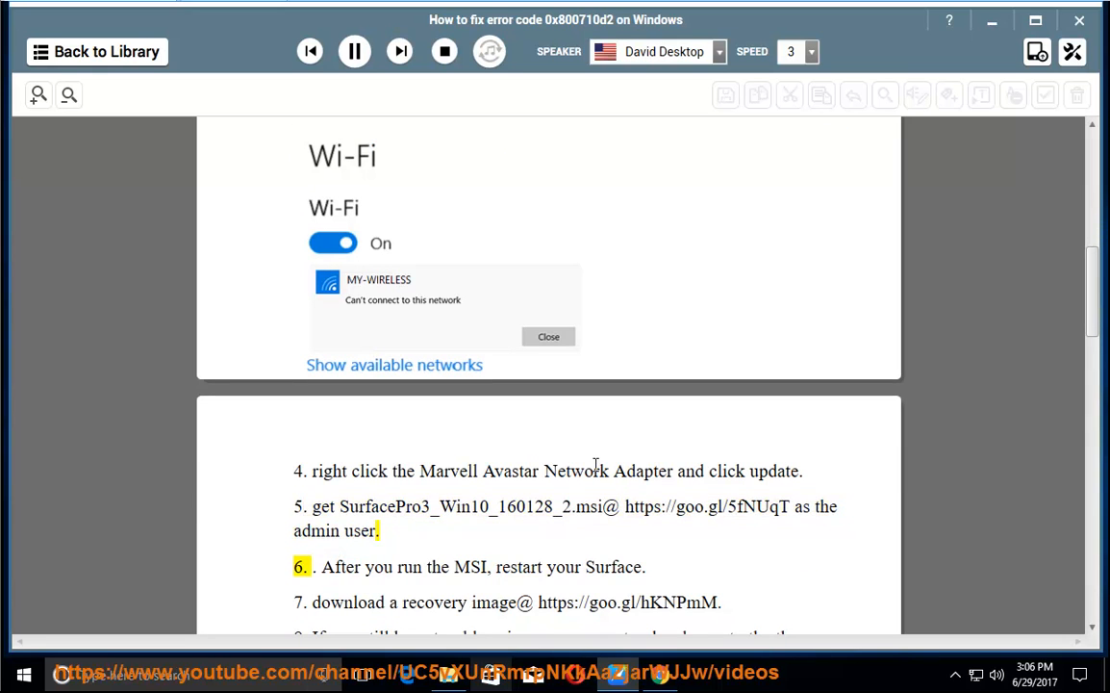
double_click(470, 566)
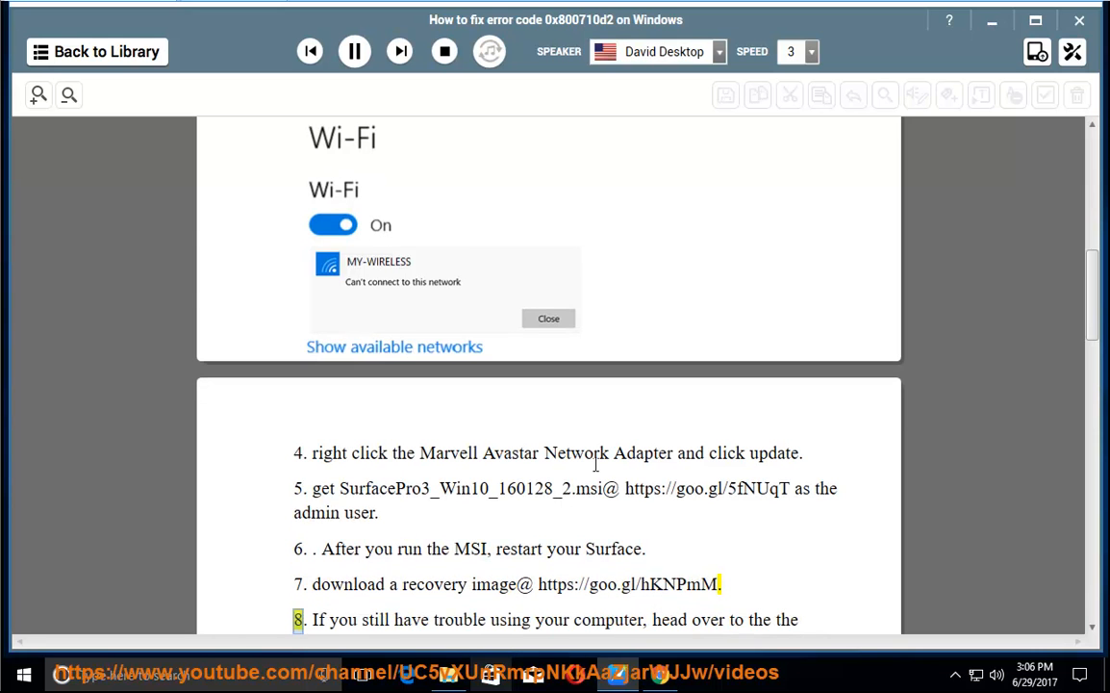
double_click(607, 620)
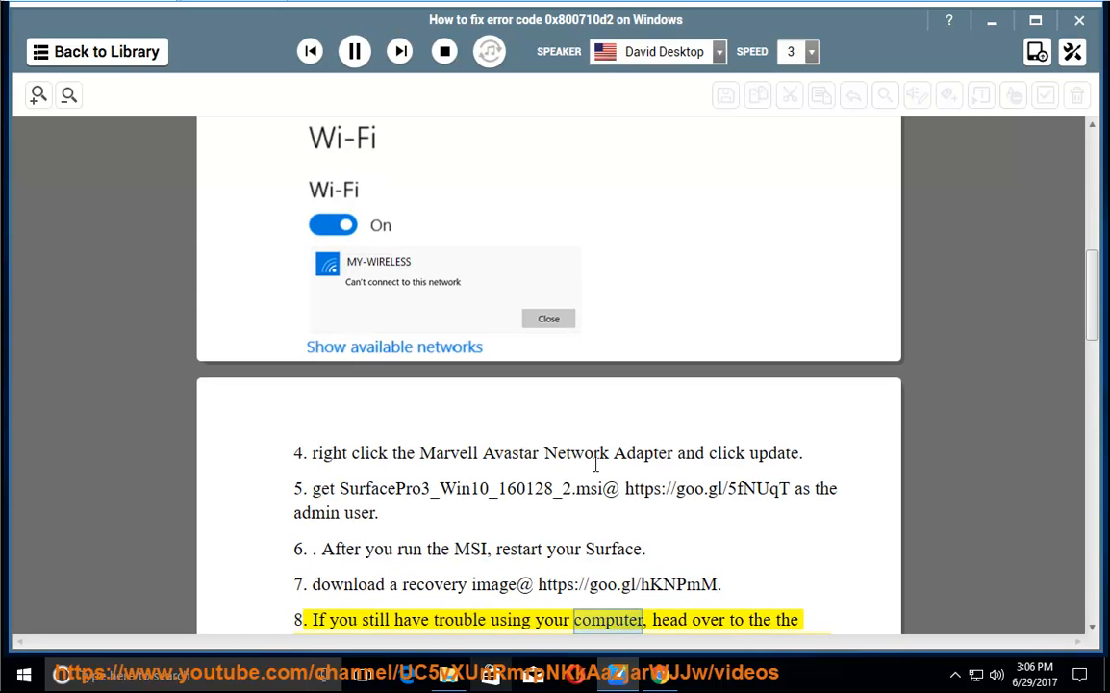
- Scroll past the store image and error dialog to Case study 2's Workaround on transferring phone files
scroll("down", 3)
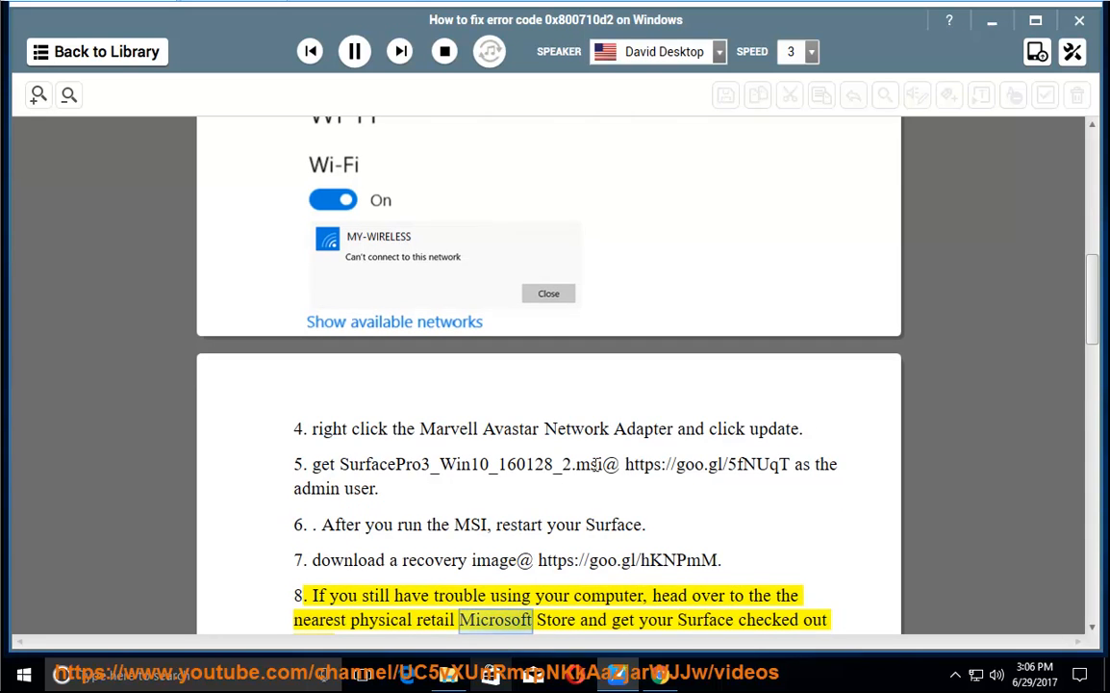
scroll("down", 3)
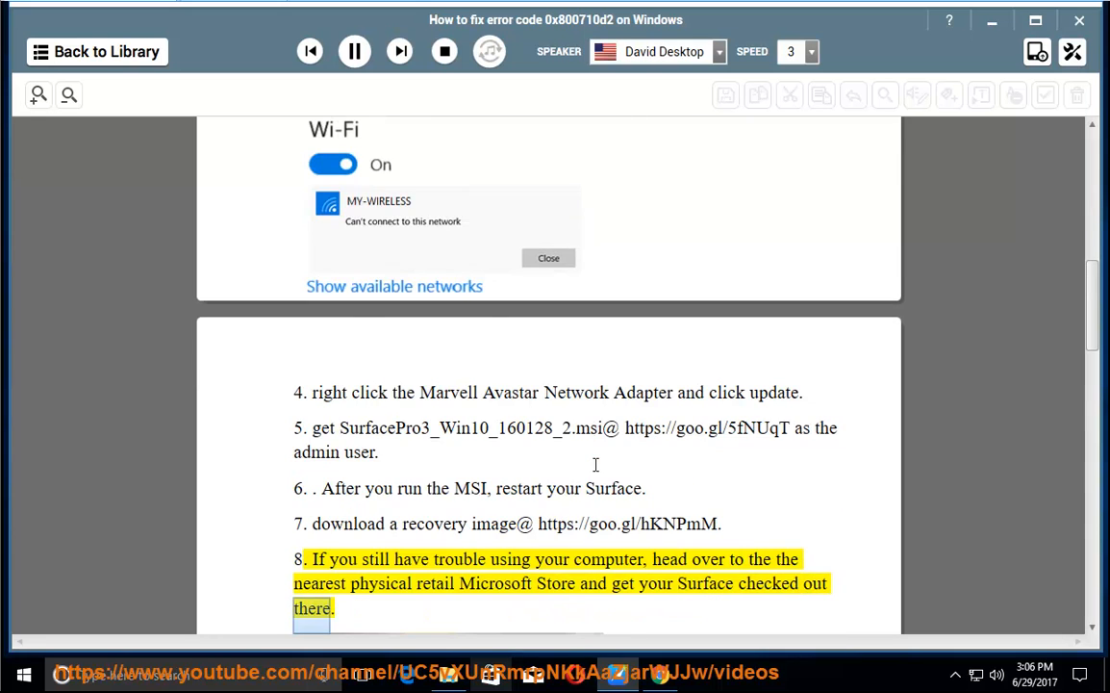
scroll("down", 3)
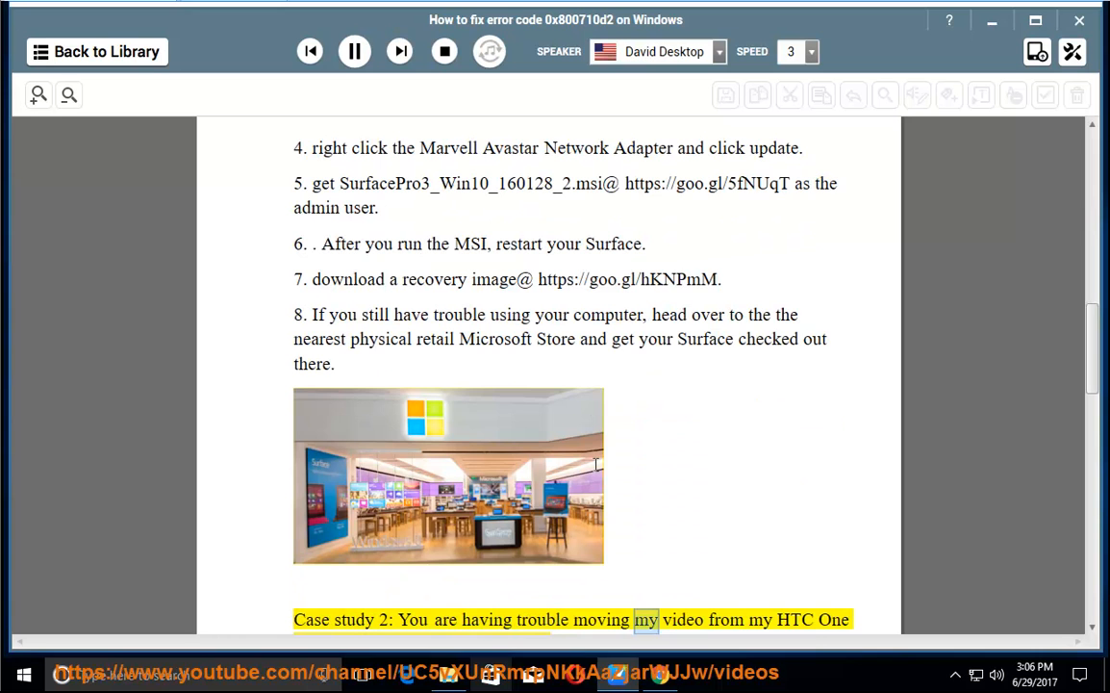
scroll("down", 3)
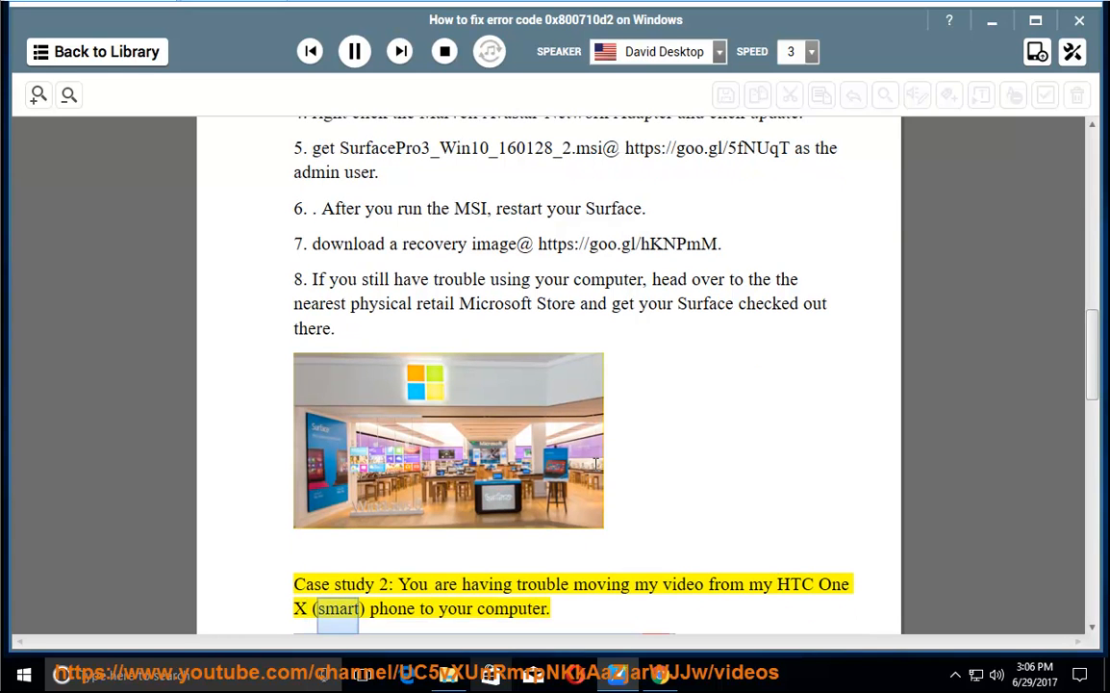
scroll("down", 3)
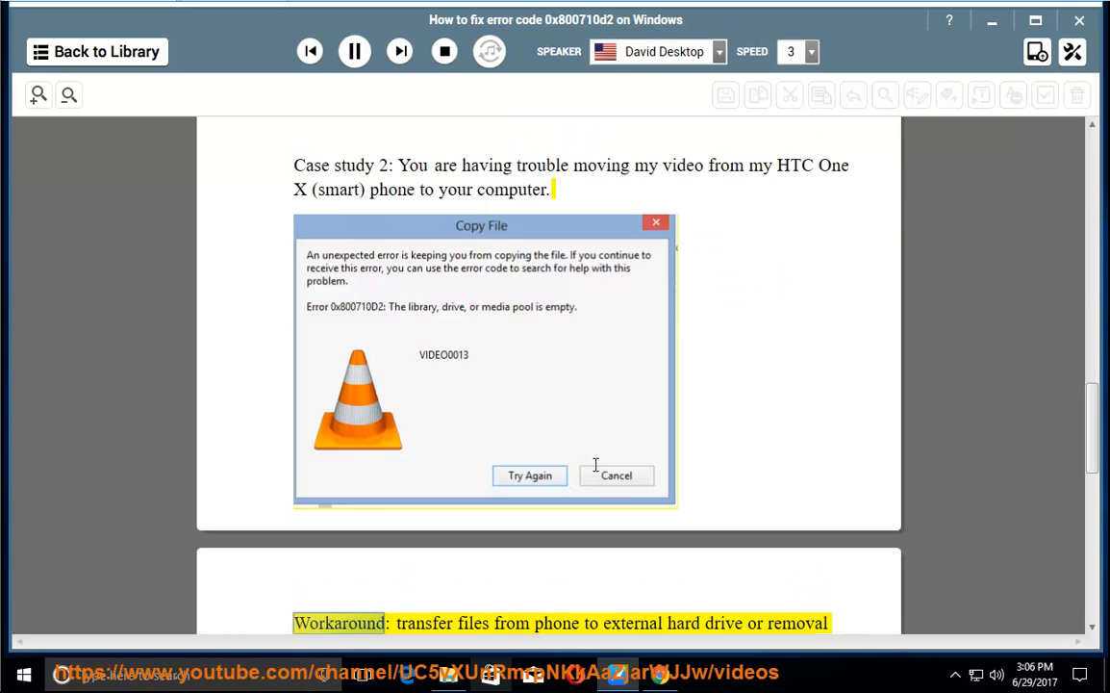